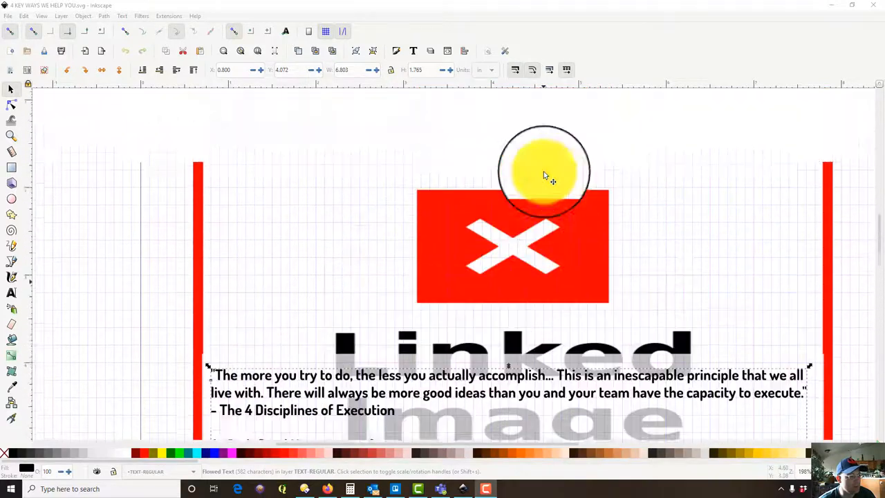
Select the quote-and-bullets paragraph block inside the red box for text editing.
scroll(down, 3)
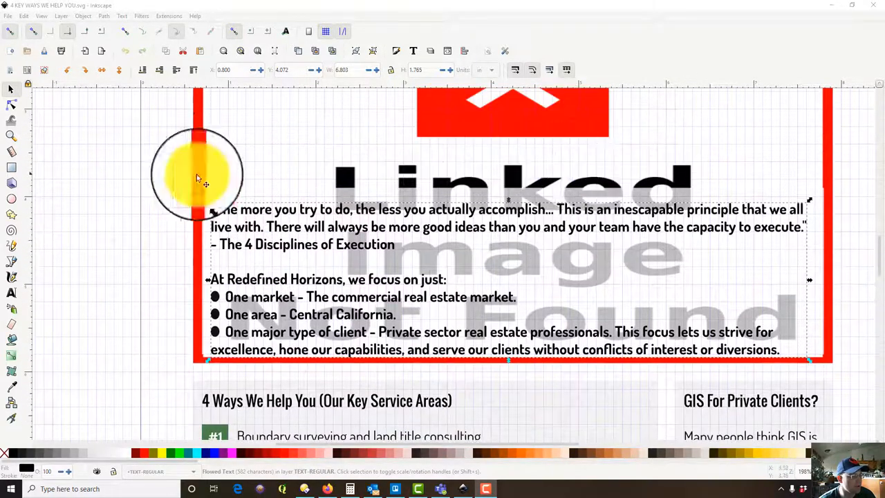
drag(196, 173, 456, 166)
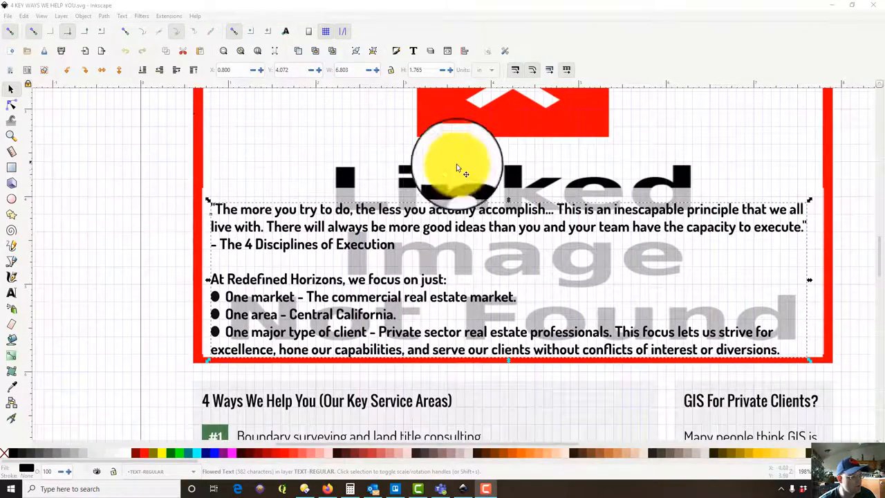
drag(456, 165, 147, 222)
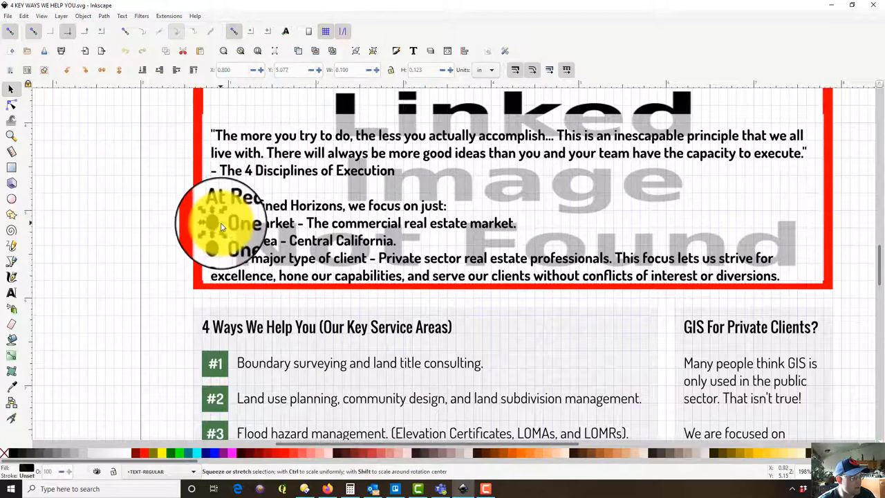
drag(221, 224, 121, 224)
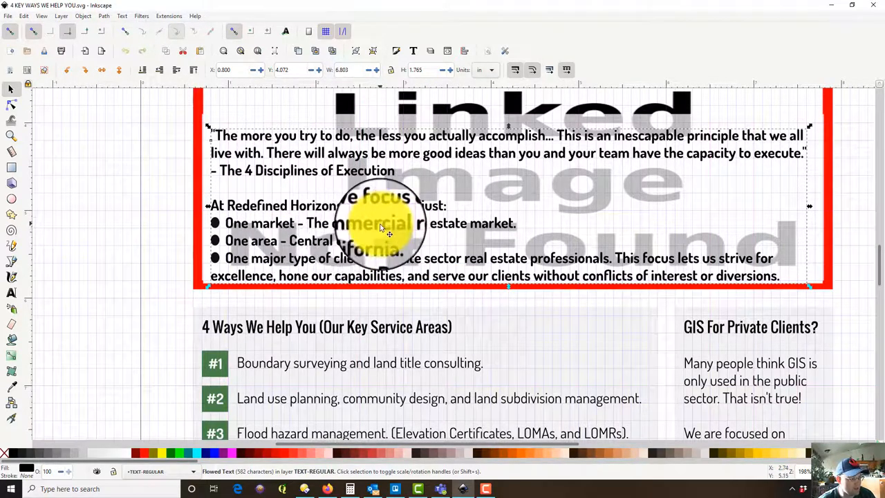
mouse_move(412, 52)
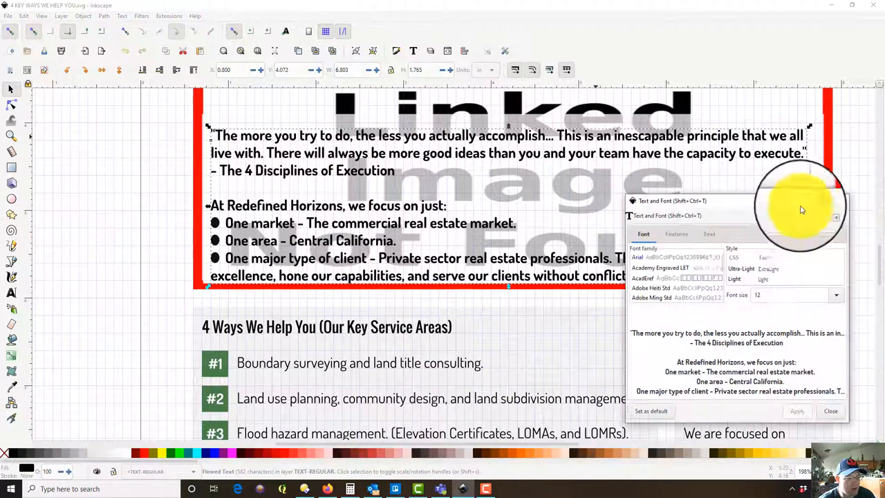
Delete the three bullet lines so the paragraph ends at "At Redefined Horizons, we focus on just:".
click(708, 234)
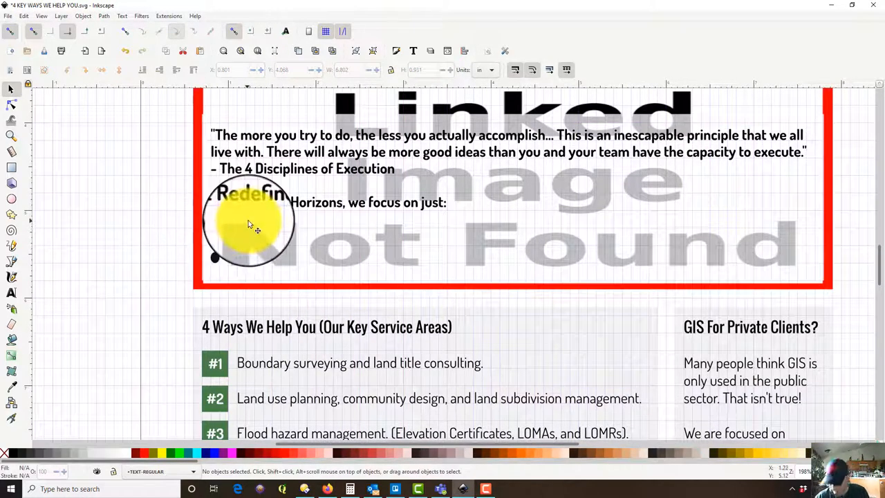
click(249, 211)
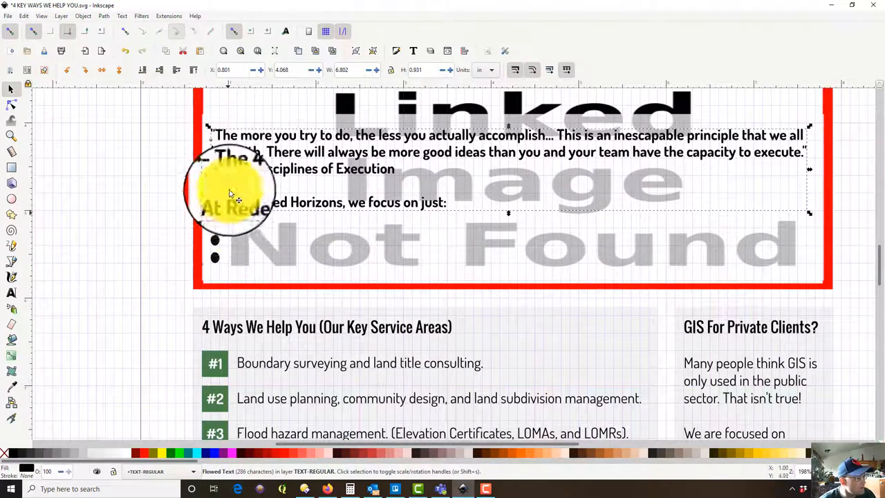
drag(233, 193, 193, 214)
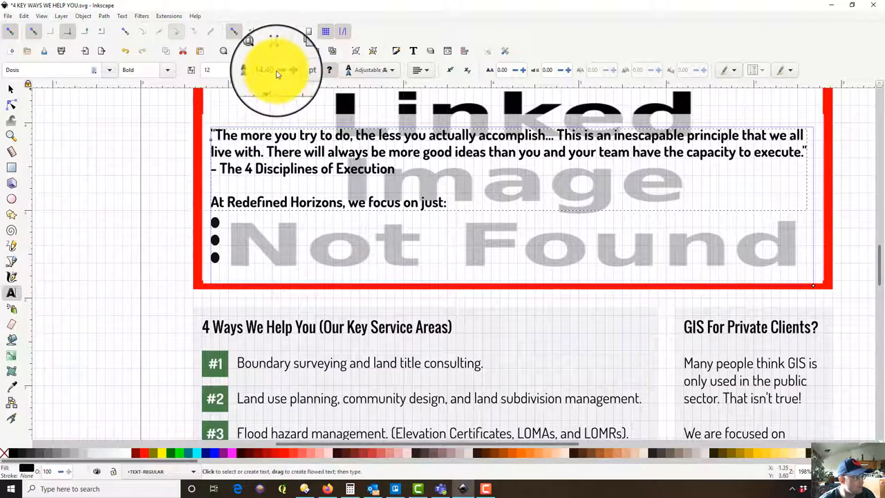
click(293, 66)
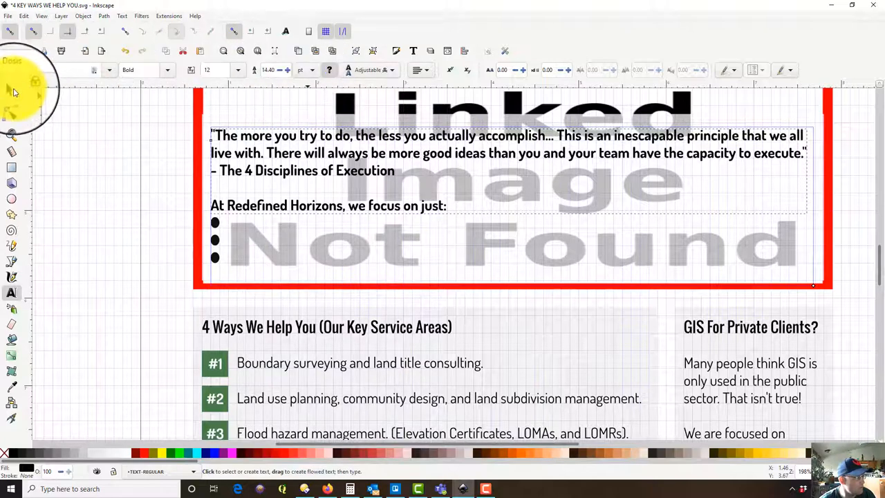
click(11, 88)
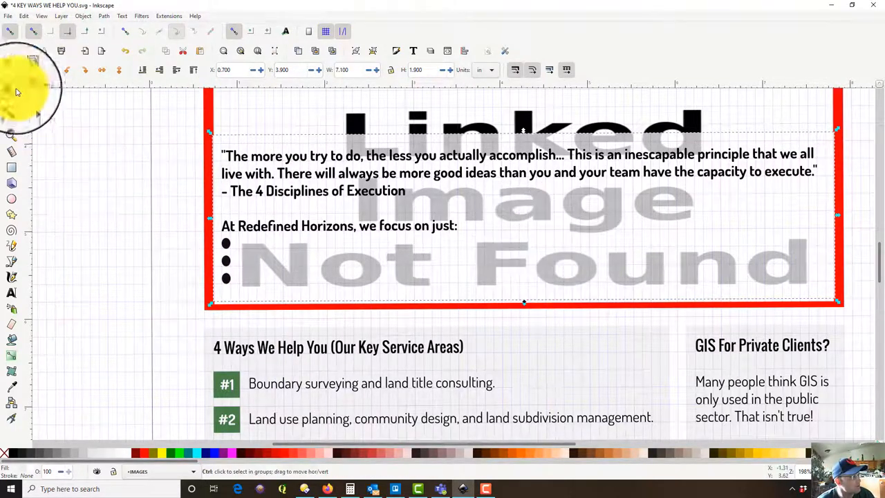
Reposition the paragraph and move the separate "One market - The commercial real estate market." line toward the first dot.
click(23, 16)
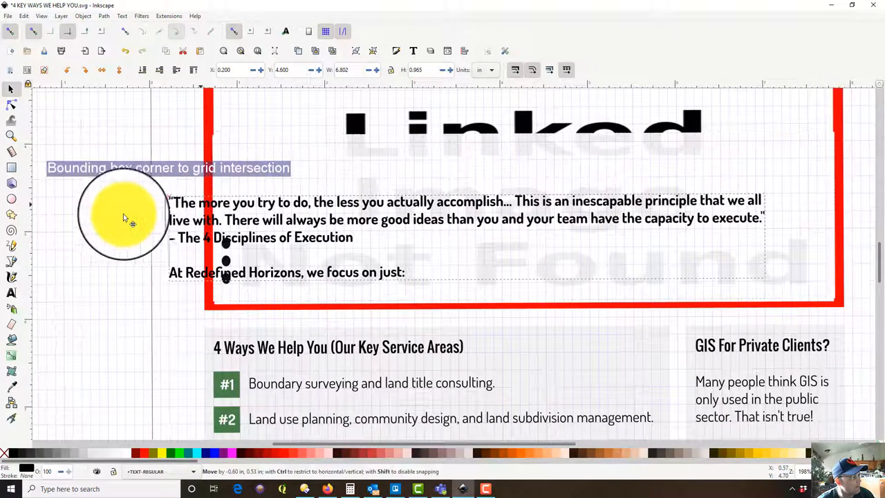
drag(127, 214, 387, 55)
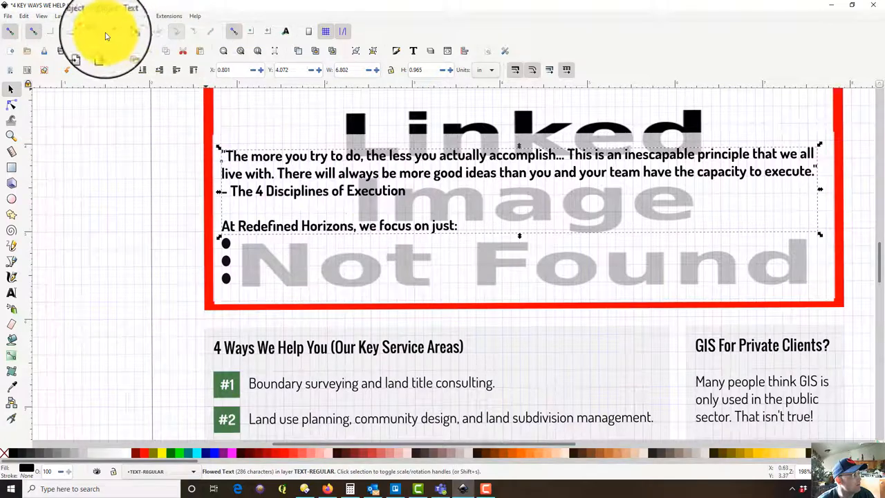
click(23, 15)
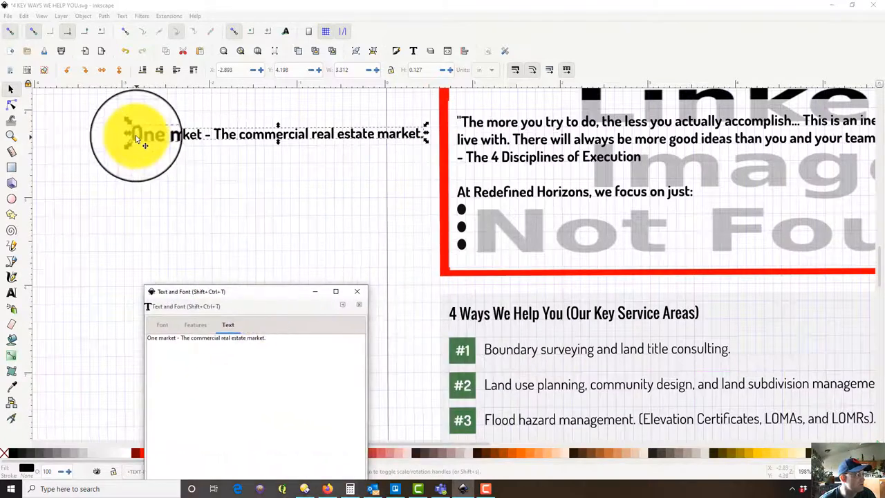
drag(138, 136, 580, 238)
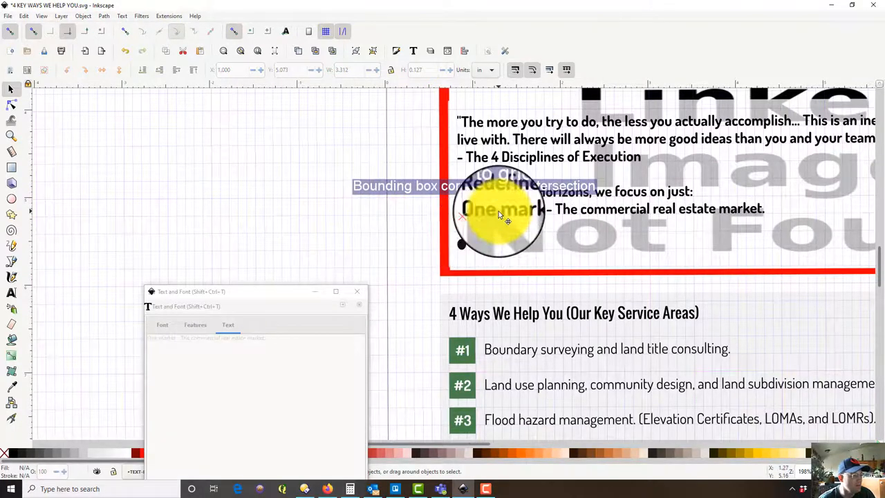
Line up "One market" with the first dot and "One geographic area - Central California." with the second.
click(23, 16)
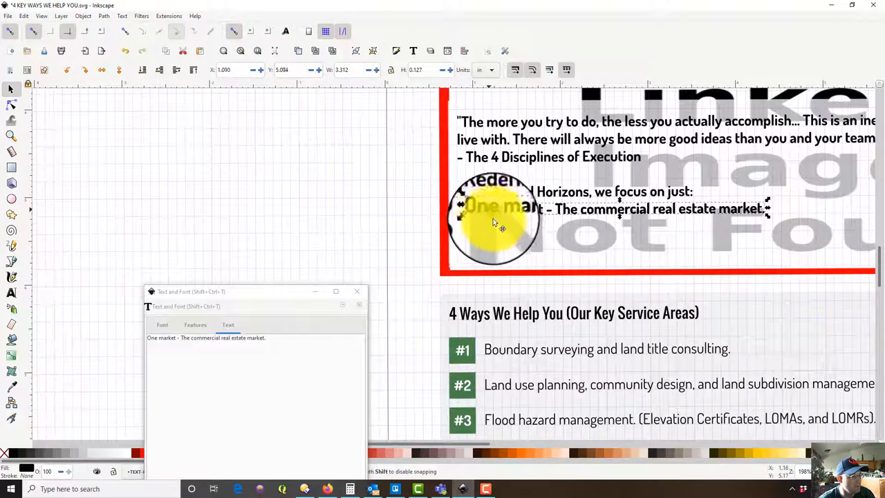
drag(495, 218, 186, 102)
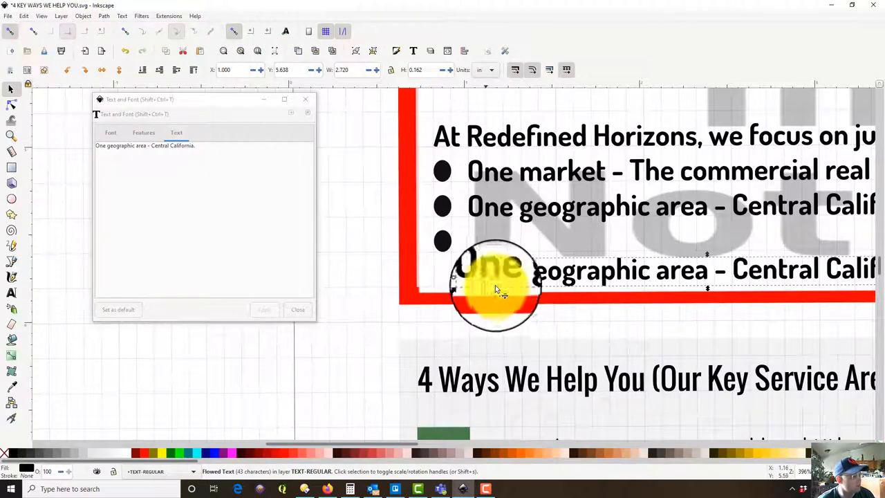
drag(498, 291, 484, 251)
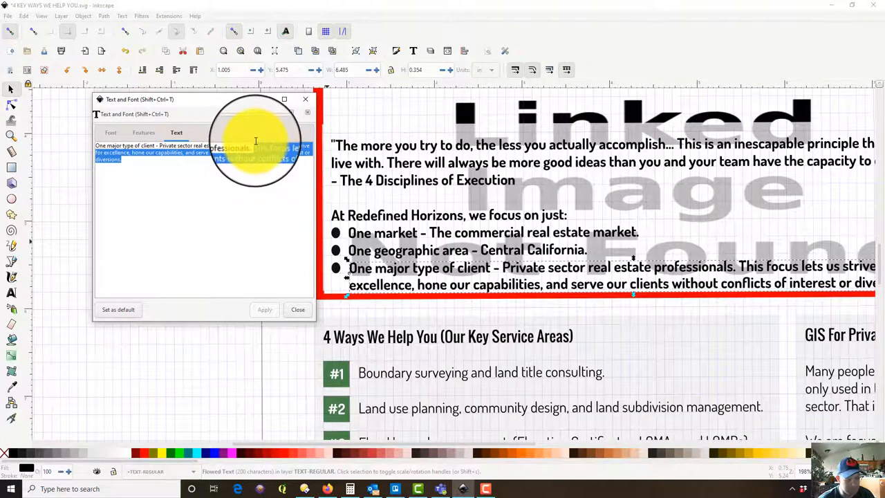
Trim the extra sentence after "One major type of client - Private sector real estate professionals." and deselect.
click(265, 309)
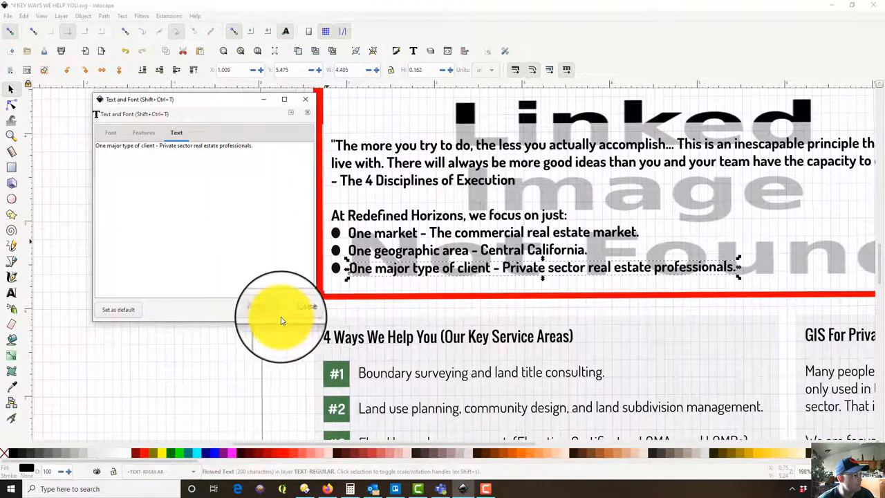
click(304, 99)
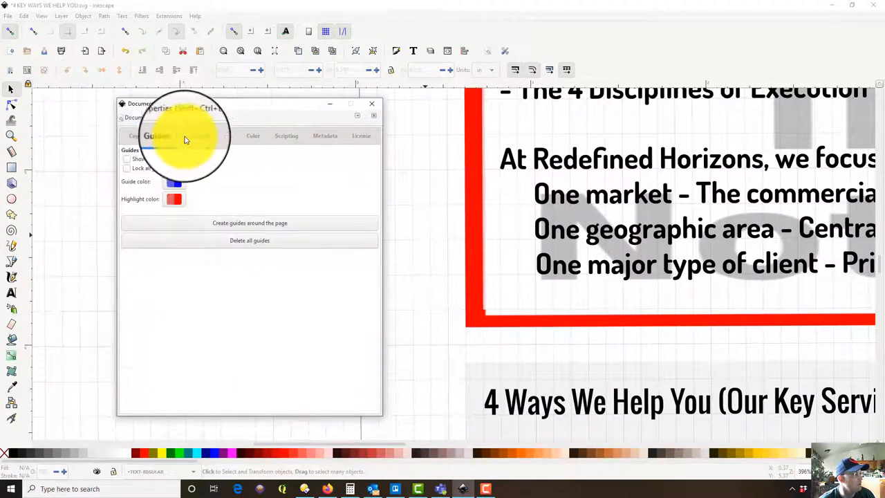
Change the grid spacing in Document Properties and return to the canvas.
click(197, 136)
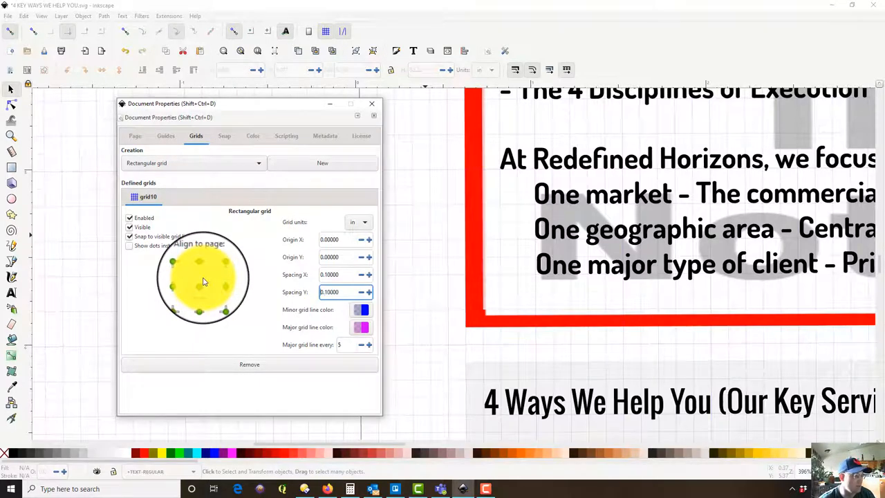
click(370, 103)
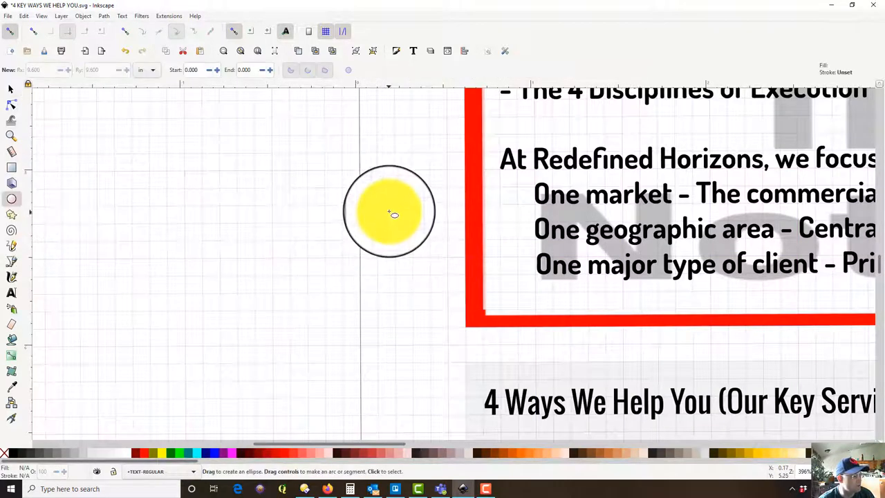
Draw a small purple circle, place it as the dot beside the One market line, and bring up File to save.
drag(390, 215, 398, 224)
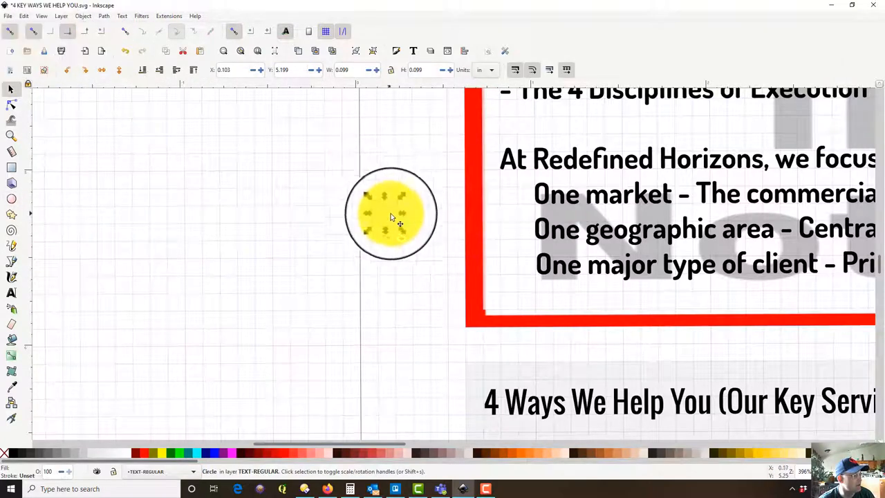
drag(390, 215, 399, 226)
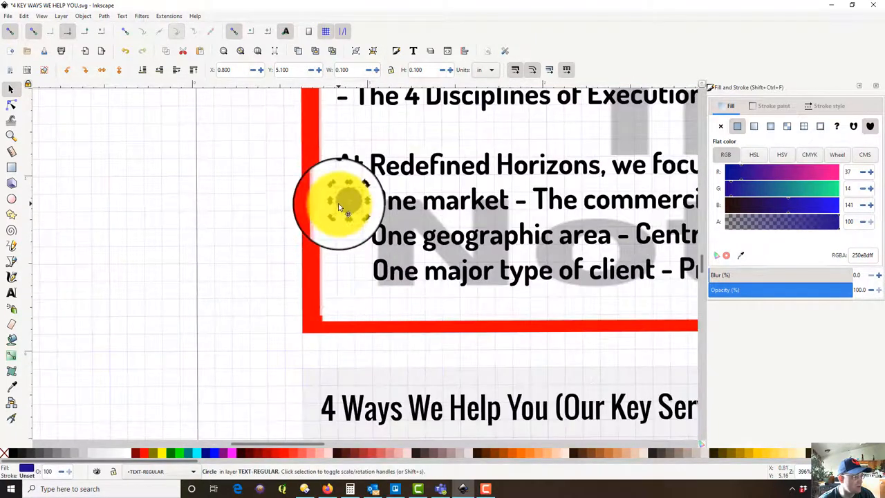
drag(339, 204, 348, 238)
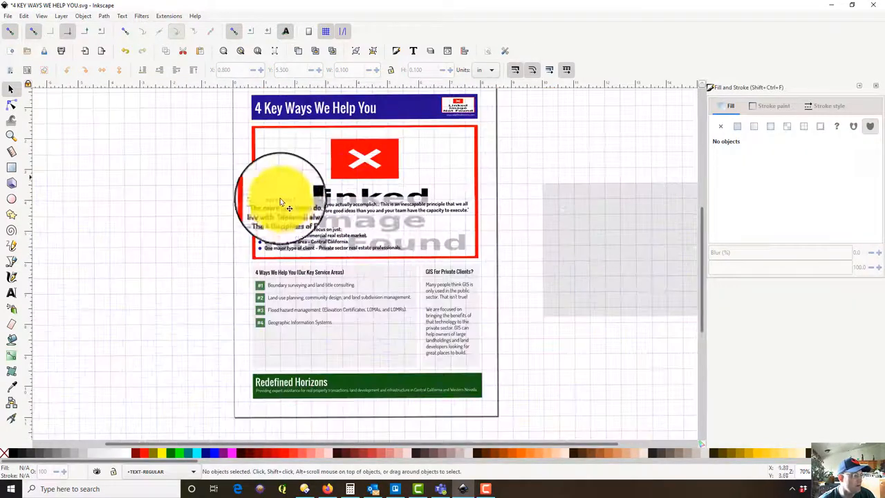
scroll(down, 3)
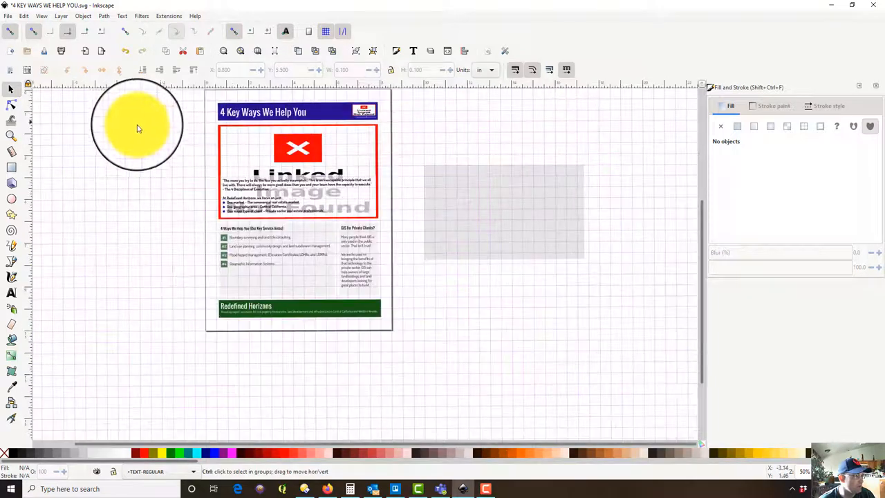
click(9, 15)
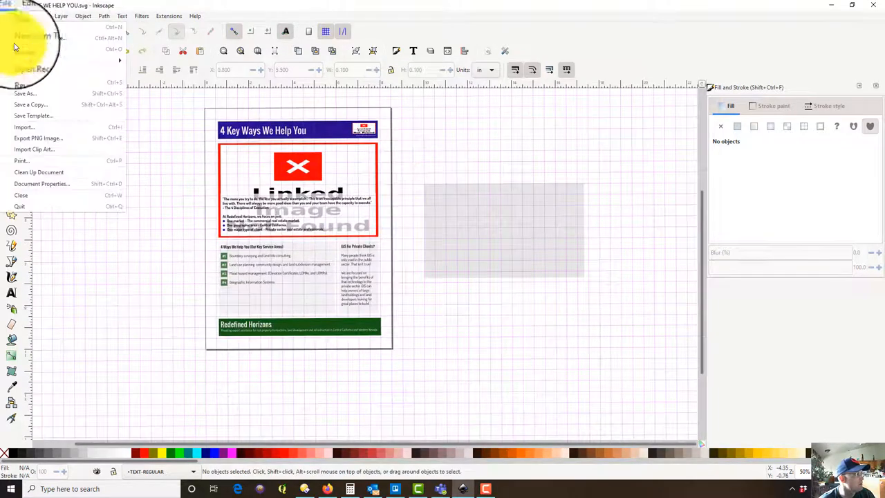